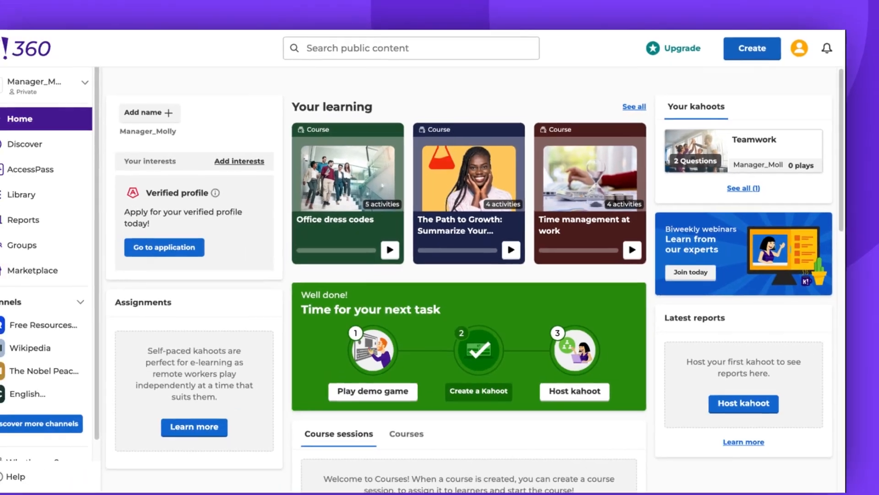
Step: Open the Create menu on the Home dashboard to see Kahoot and Course options
click(752, 48)
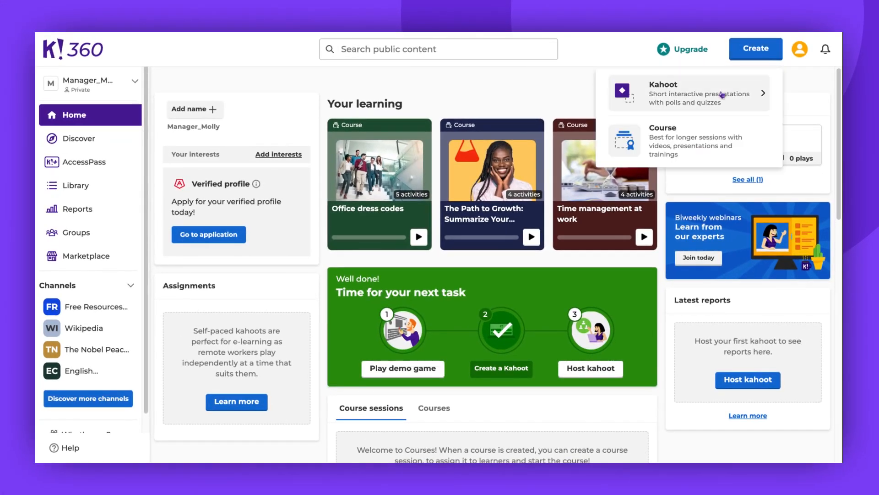
Step: Create a new kahoot from a blank canvas
click(699, 94)
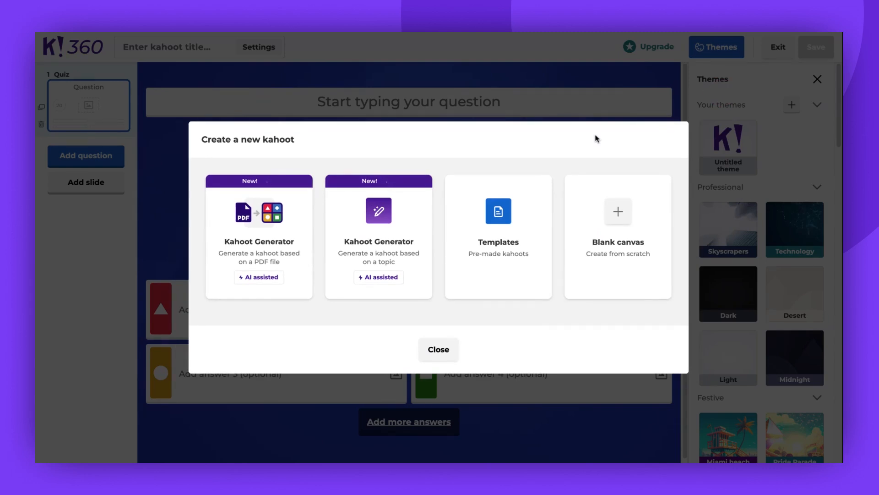
mouse_move(604, 212)
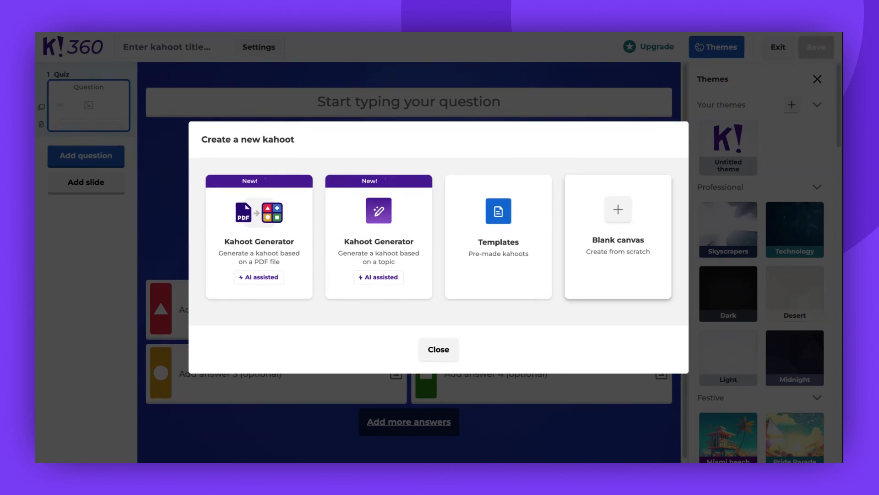
click(438, 349)
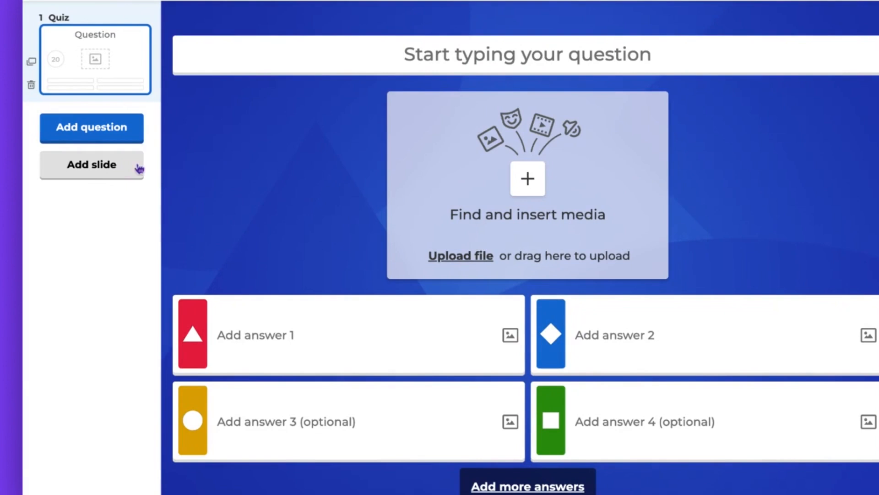
Step: Bring up the Add slide menu listing media and text layouts
click(716, 47)
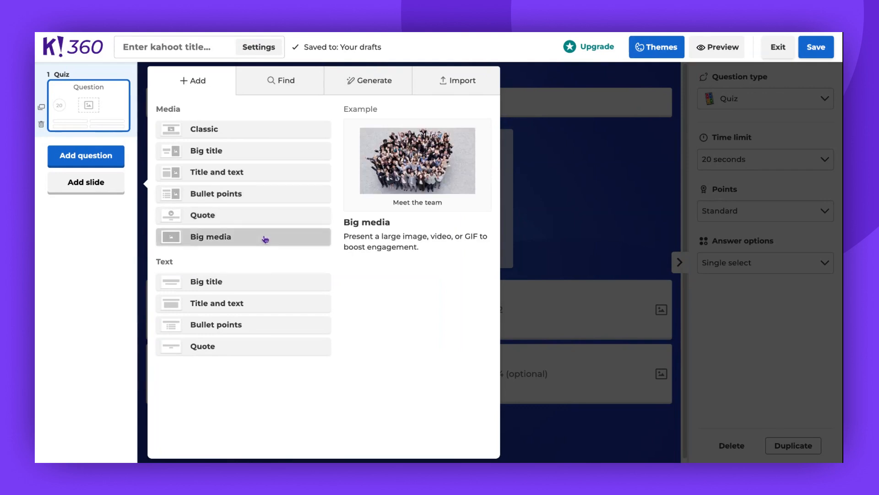
mouse_move(265, 325)
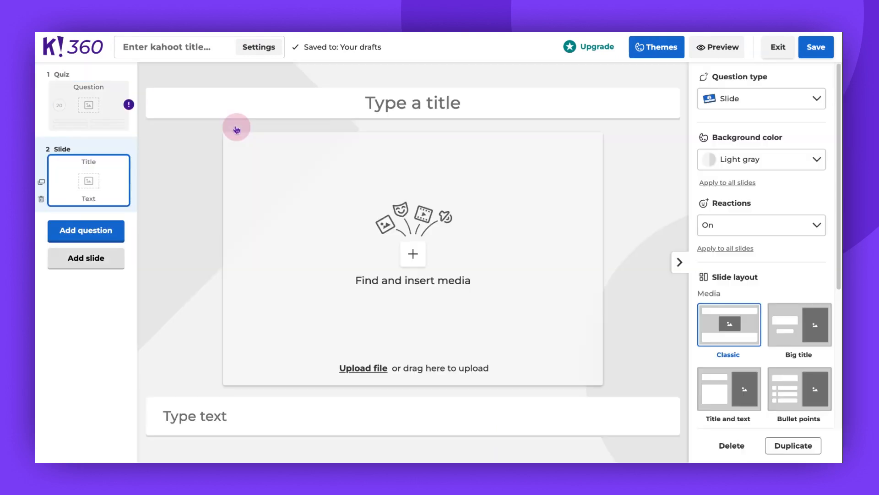
Step: Title the slide 'how to import slides to your kahoot' and add the text 'hello!'
click(413, 102)
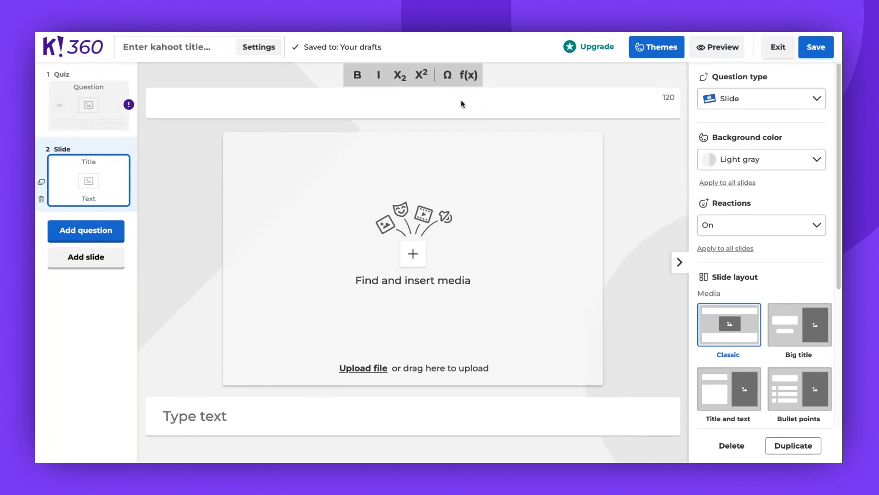
text(how to import slides to your kahoot)
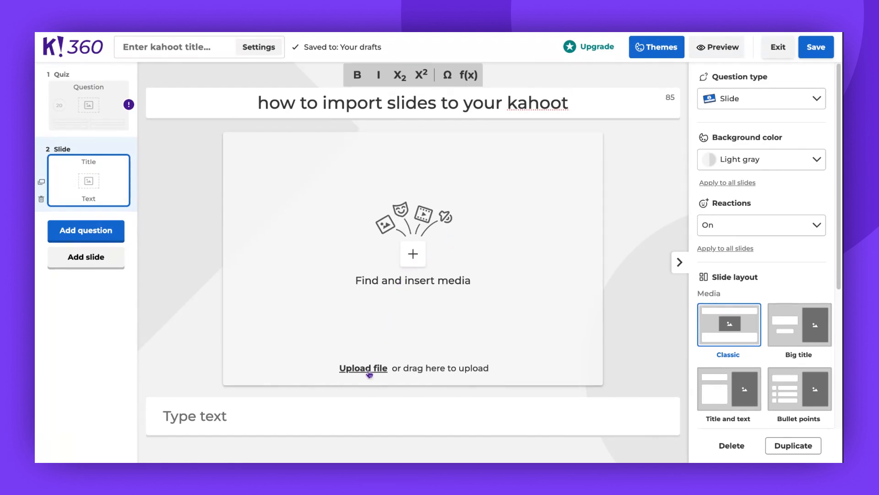
text(hello!)
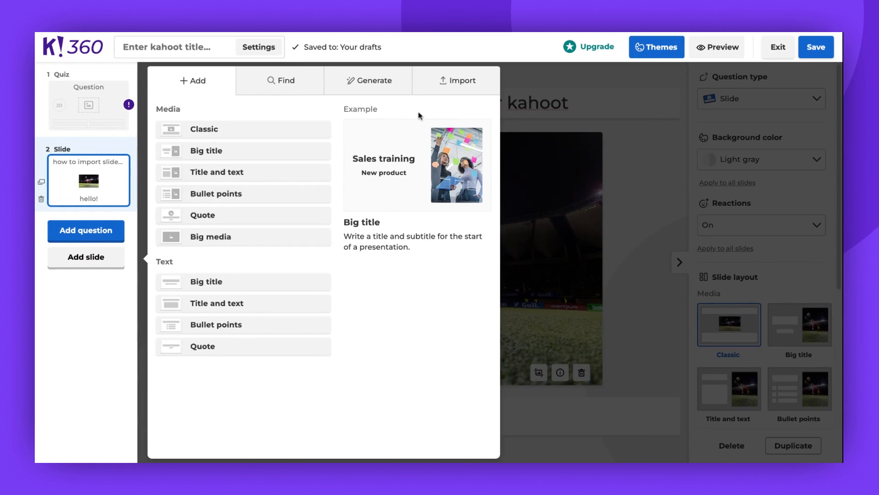
mouse_move(450, 91)
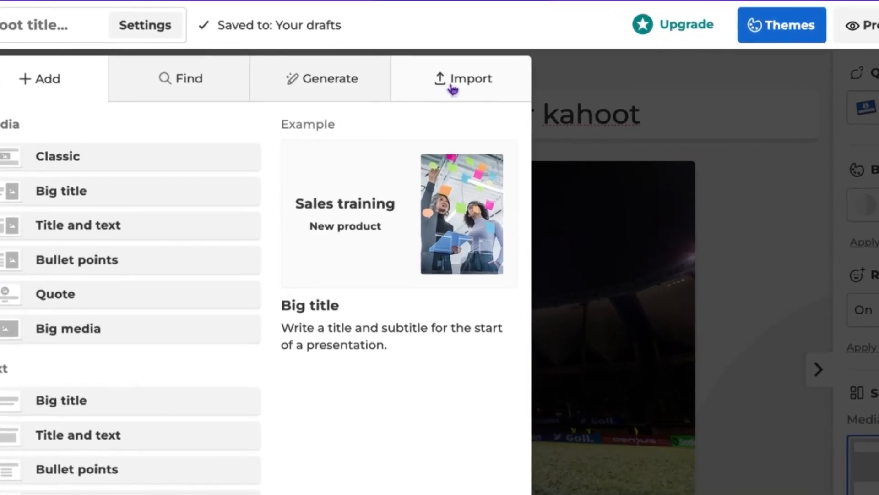
Step: Import all three pages of the PDF as slides and close the panel
click(471, 78)
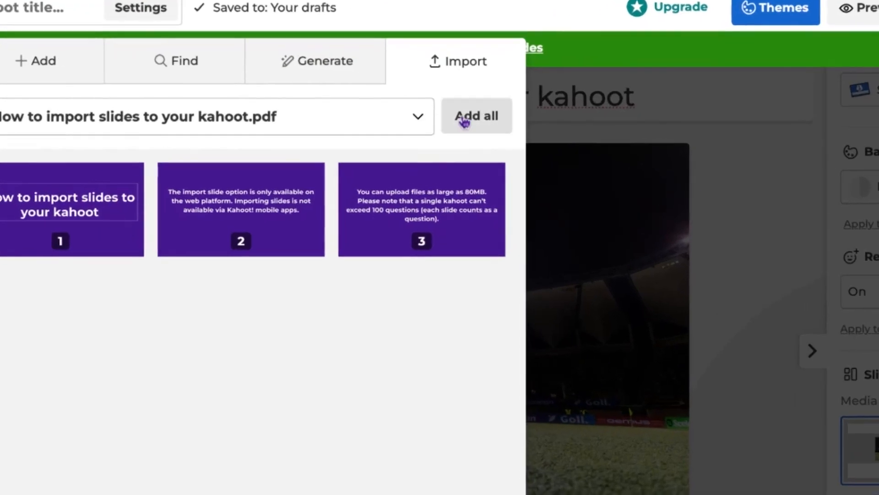
click(476, 116)
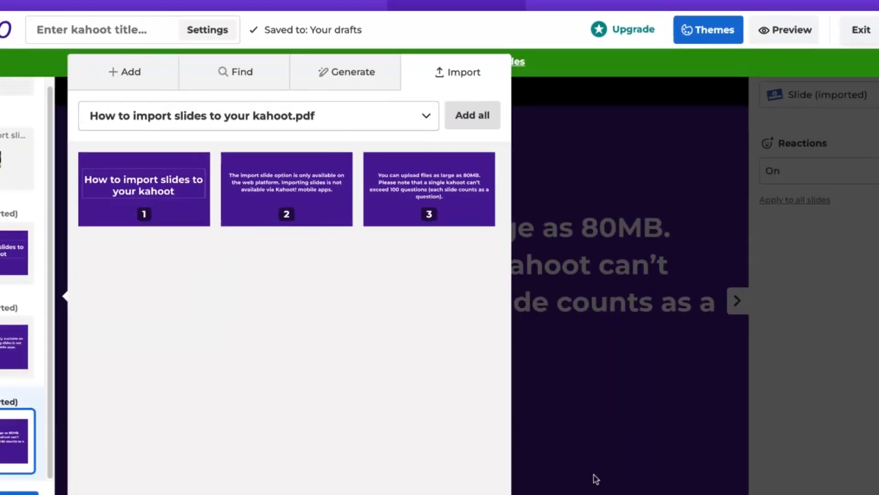
click(472, 115)
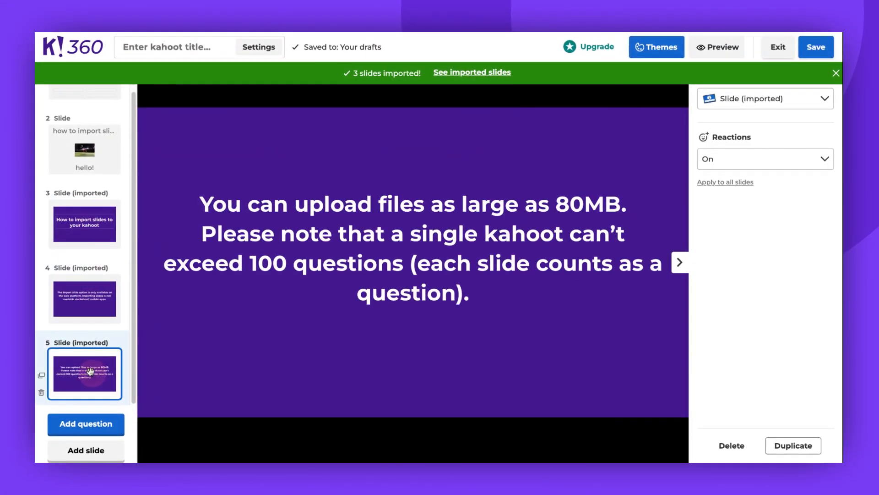
Step: Move the 'hello!' slide between the second and third imported slides
click(85, 224)
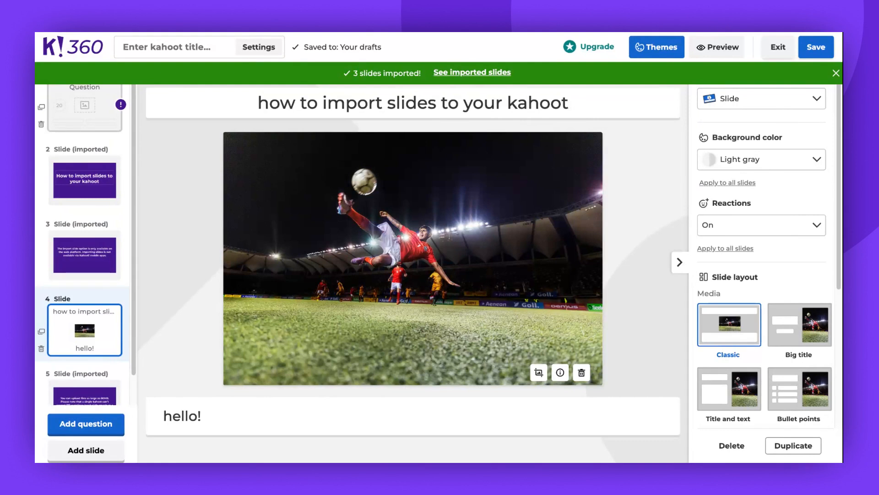
mouse_move(462, 35)
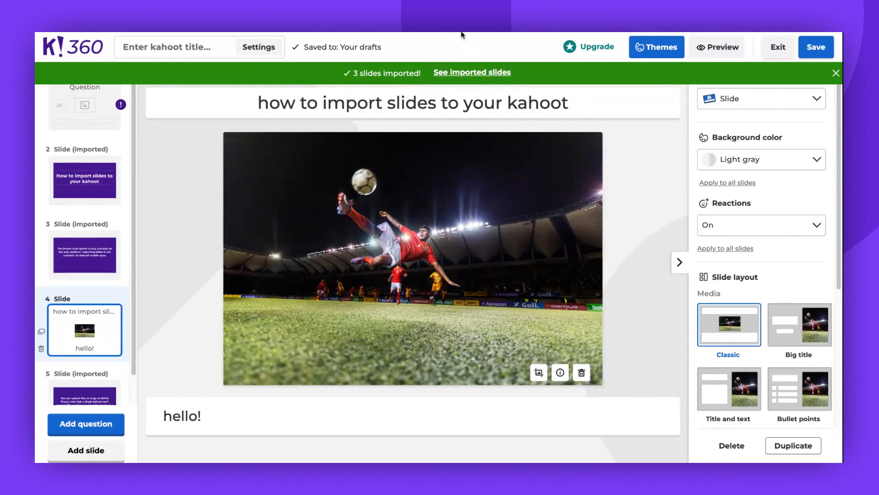